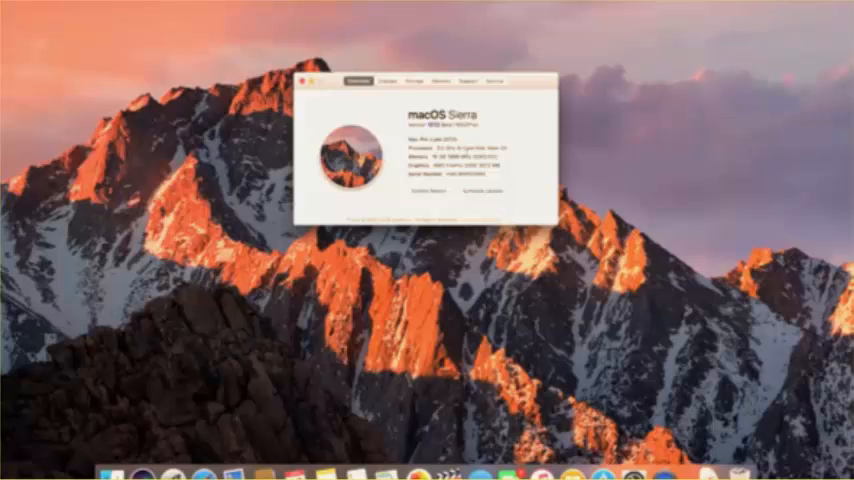
- Close the macOS Sierra overview window, returning to the bare desktop
click(302, 80)
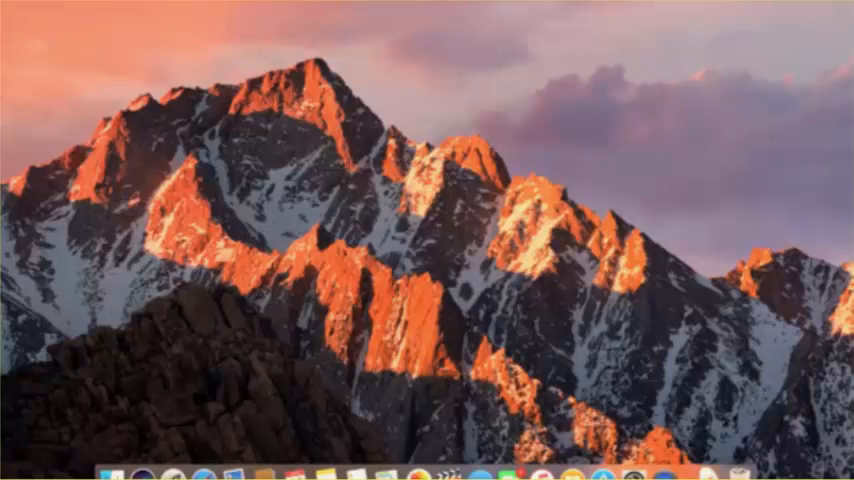
click(848, 8)
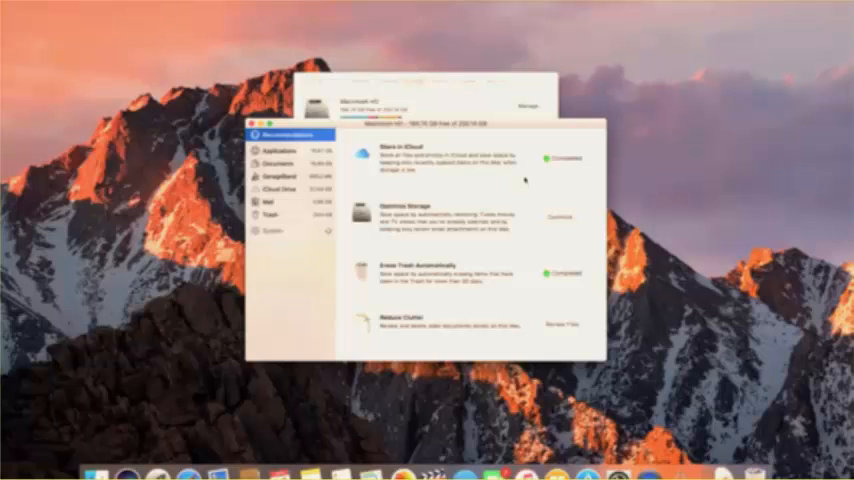
mouse_move(448, 238)
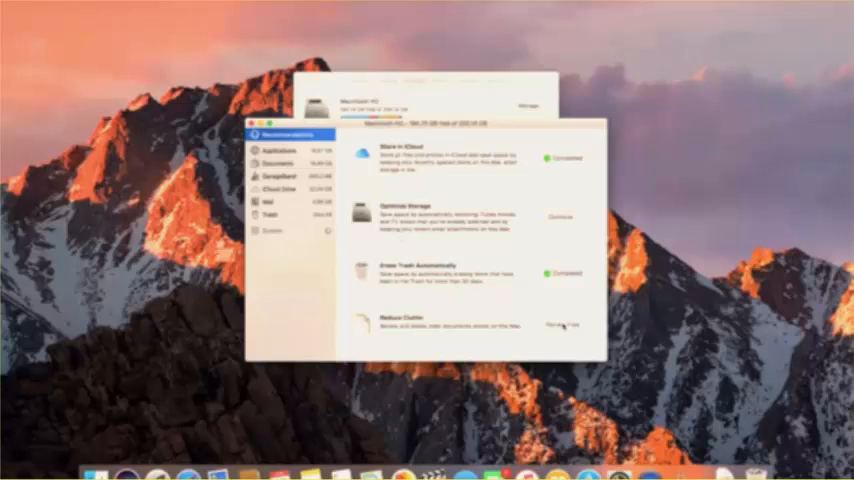
- Show the Documents list of large files via Review Files under Reduce Clutter
click(276, 164)
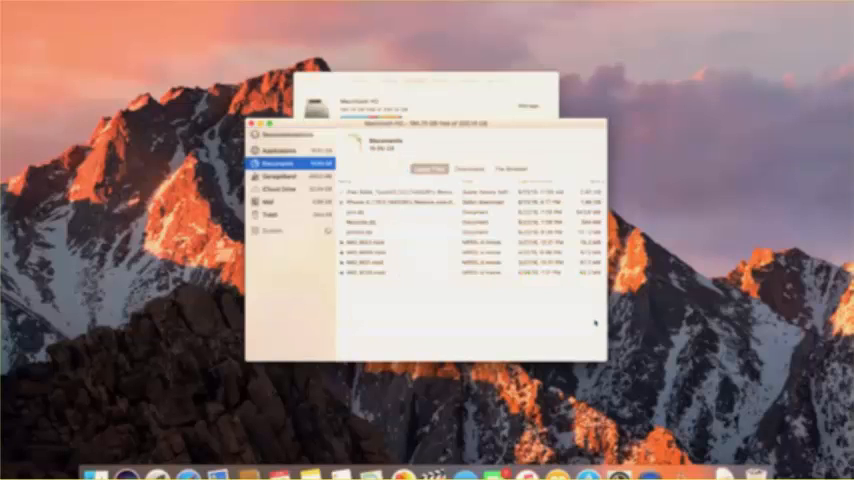